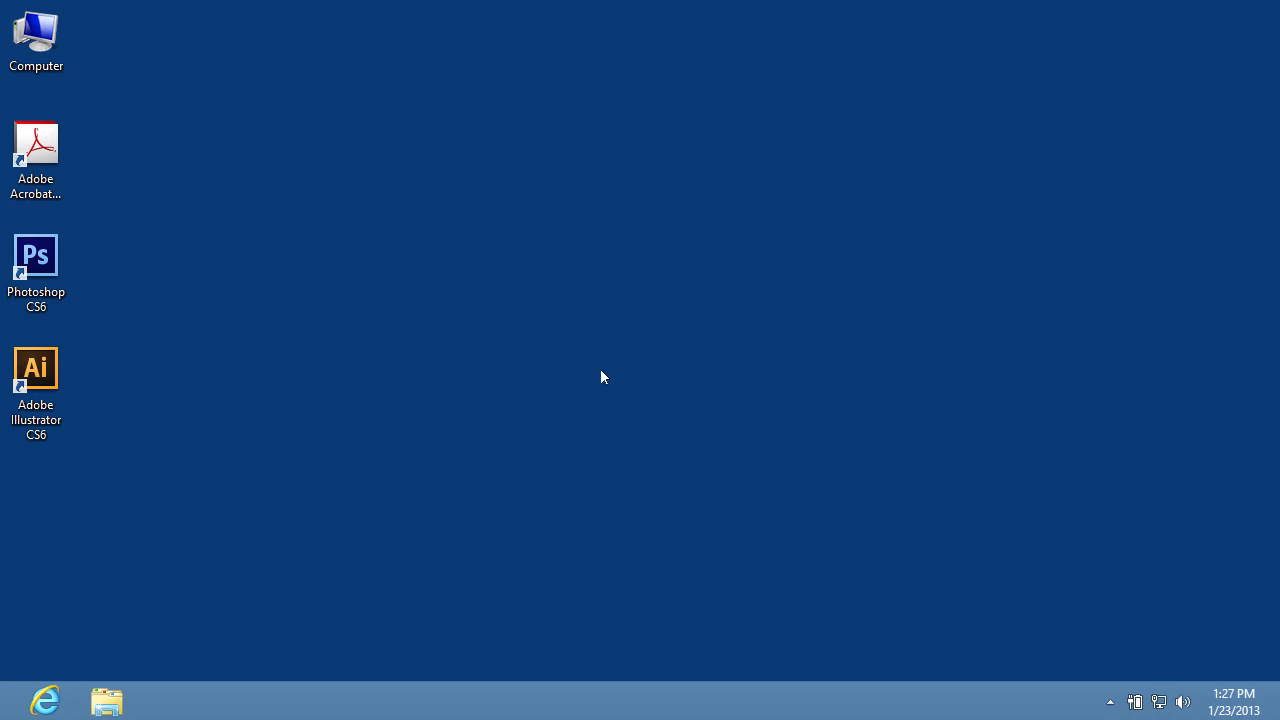
Launch Illustrator and create a new blank 255.12 x 141.73 pt document
double_click(36, 368)
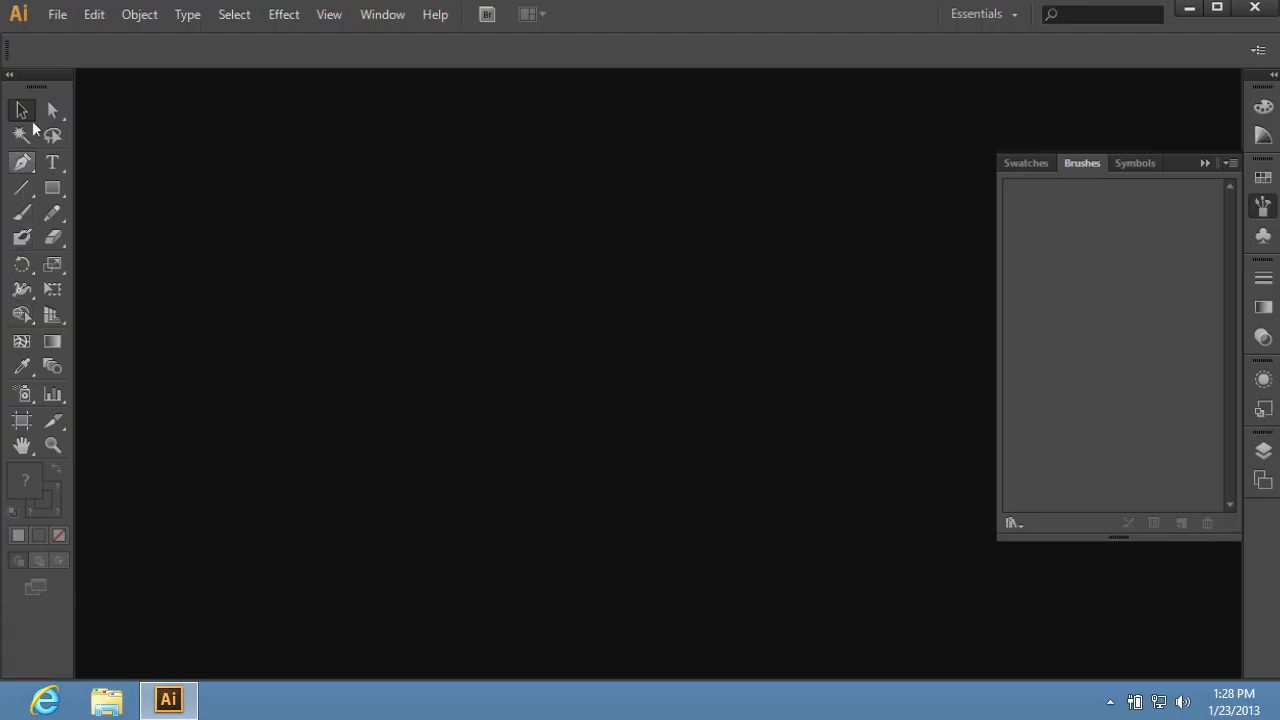
click(56, 14)
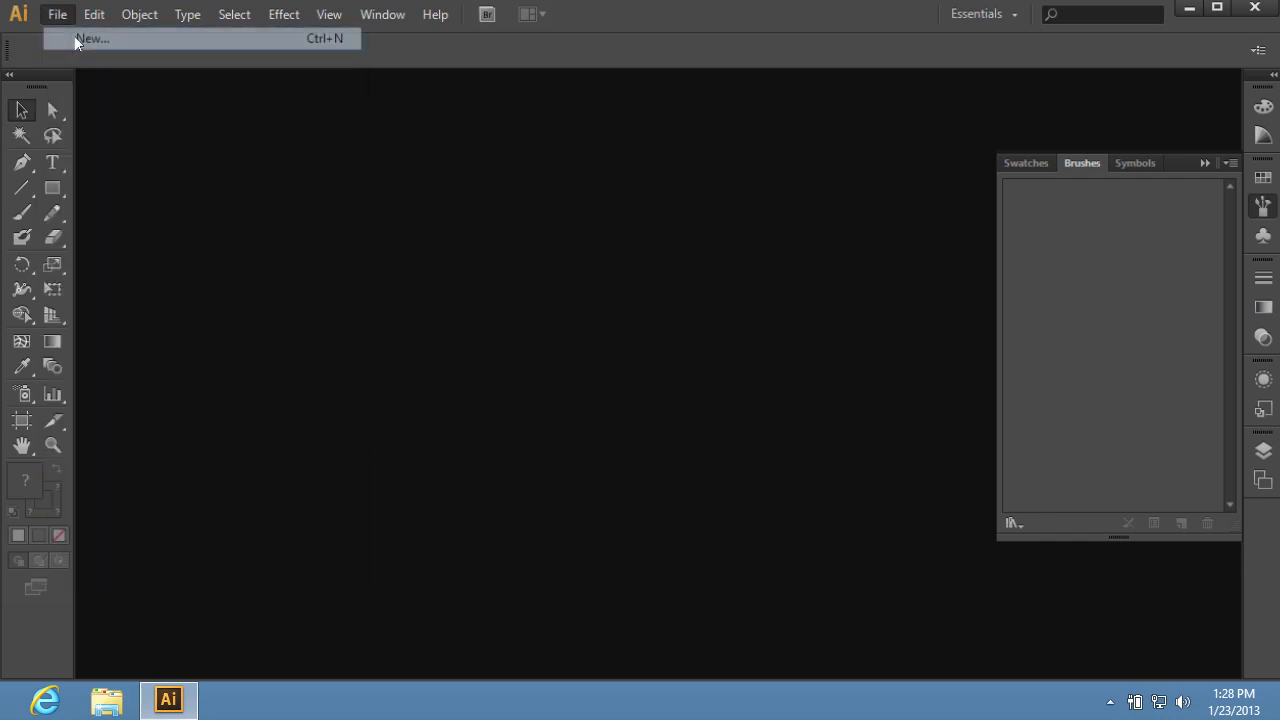
click(92, 38)
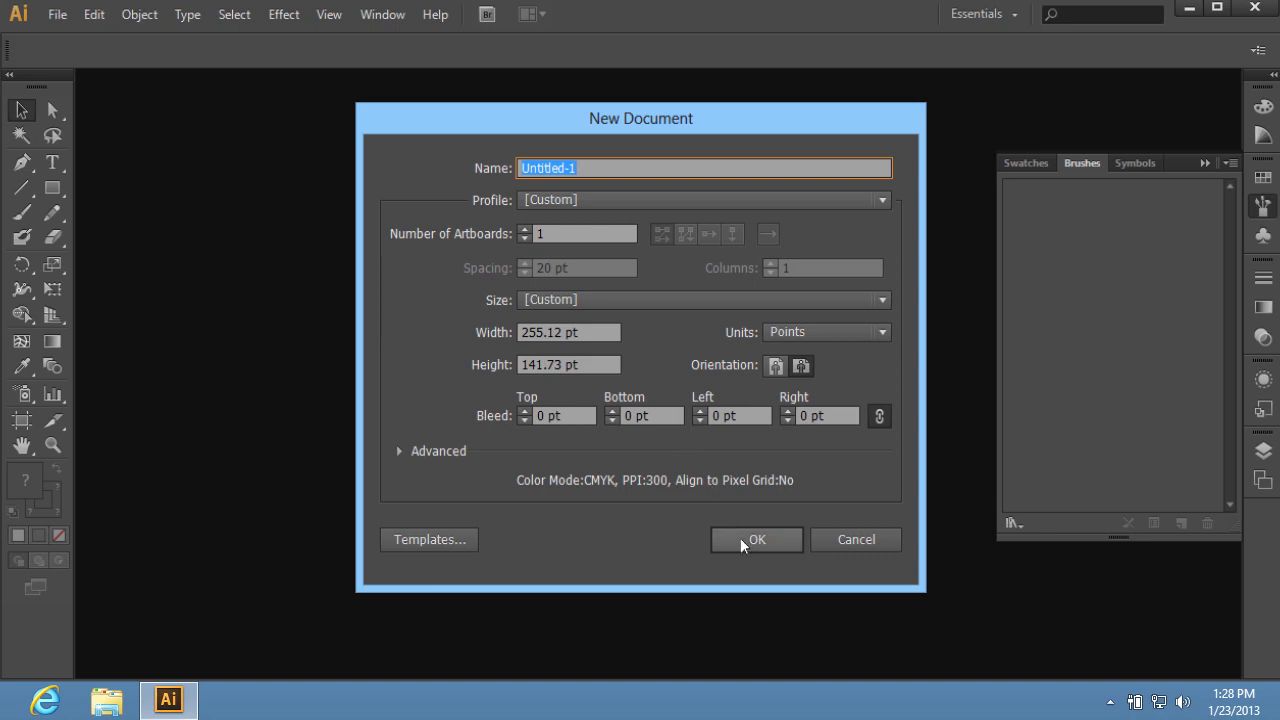
click(756, 540)
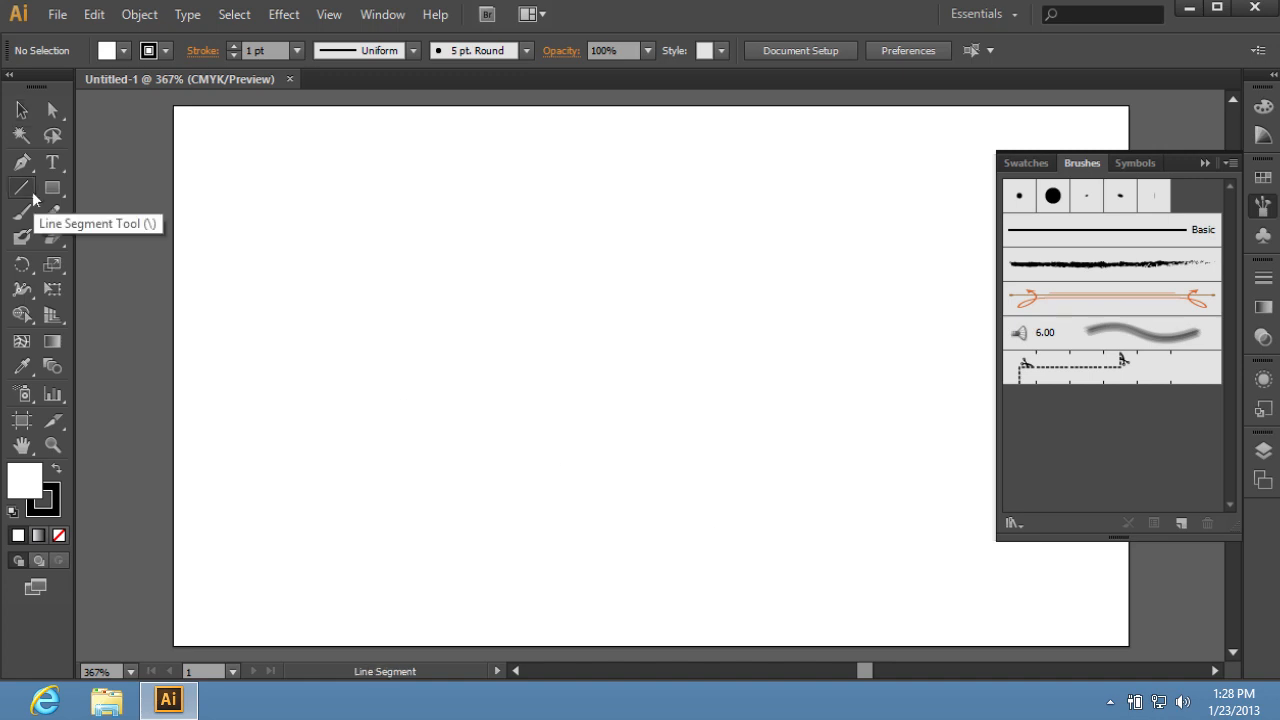
Draw a dark spiral on the left of the artboard with the Spiral tool
click(20, 188)
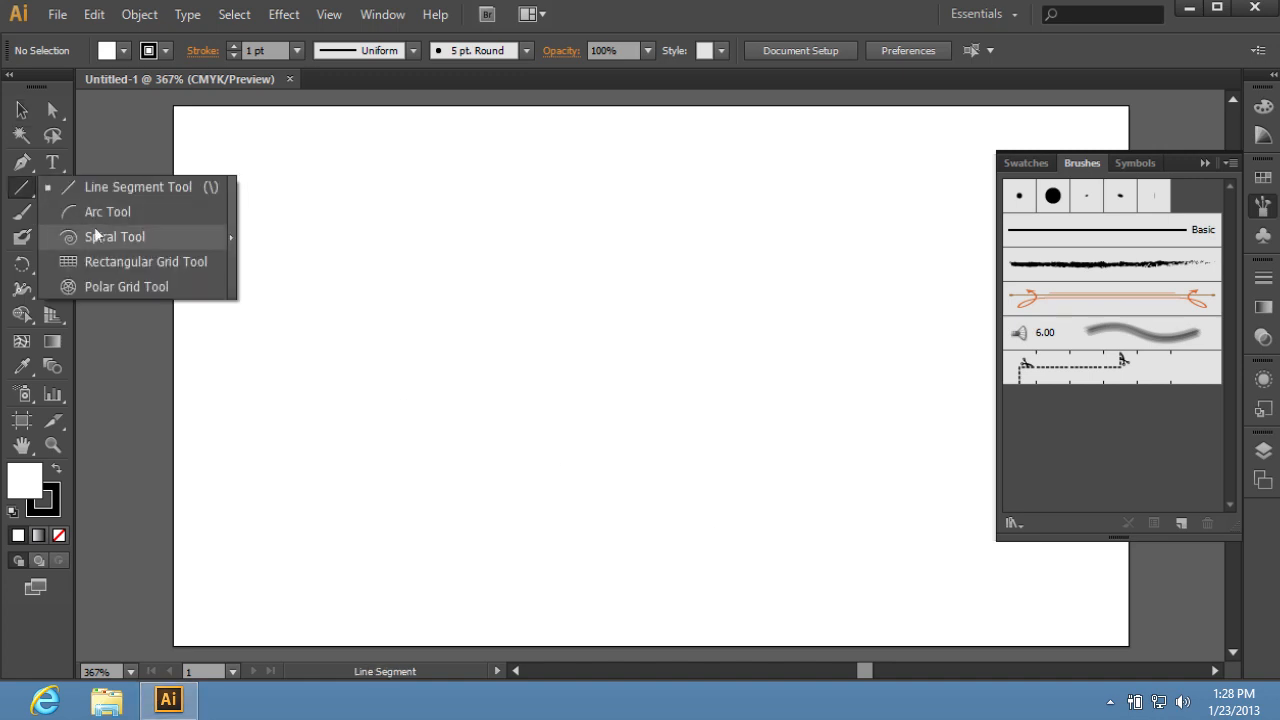
click(114, 236)
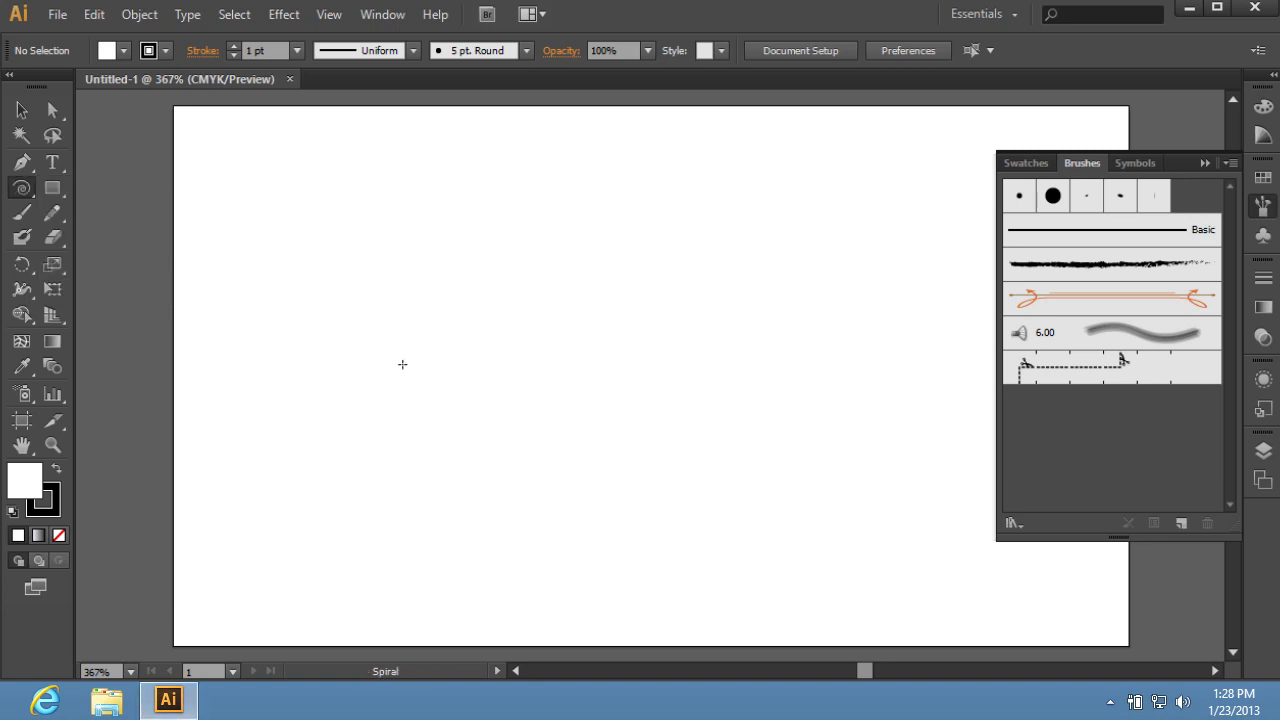
drag(404, 364, 544, 328)
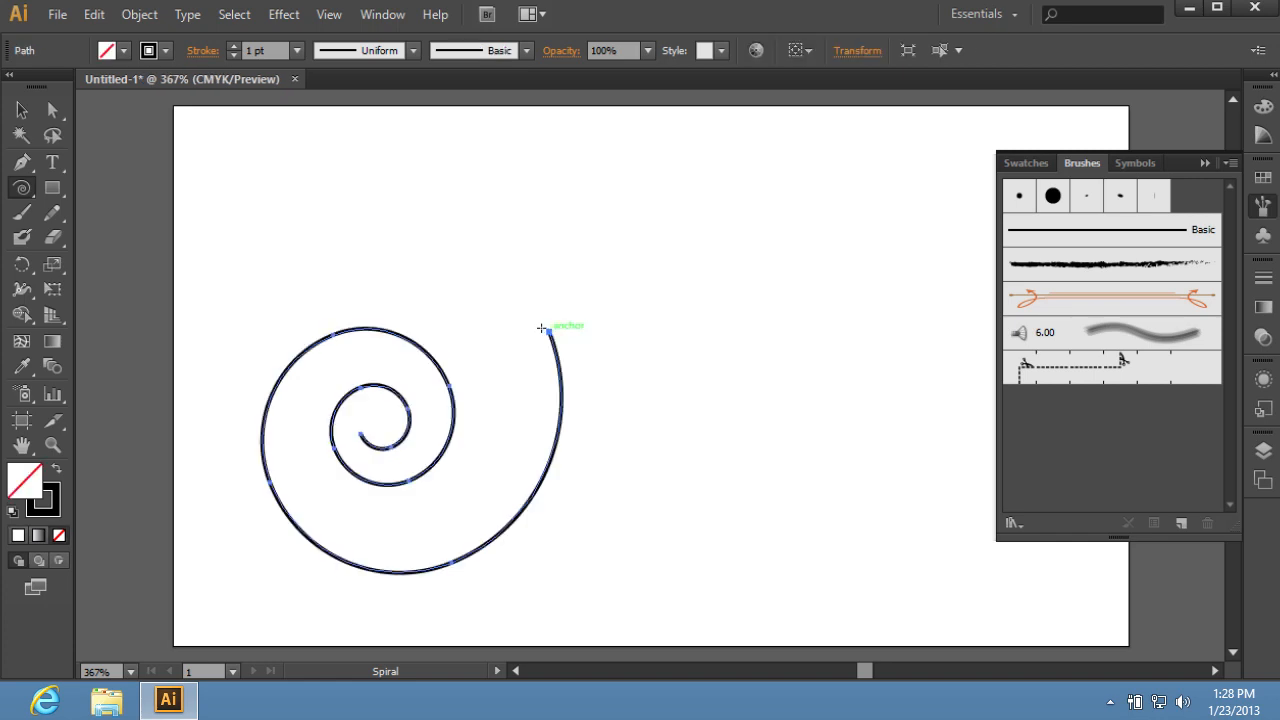
click(52, 188)
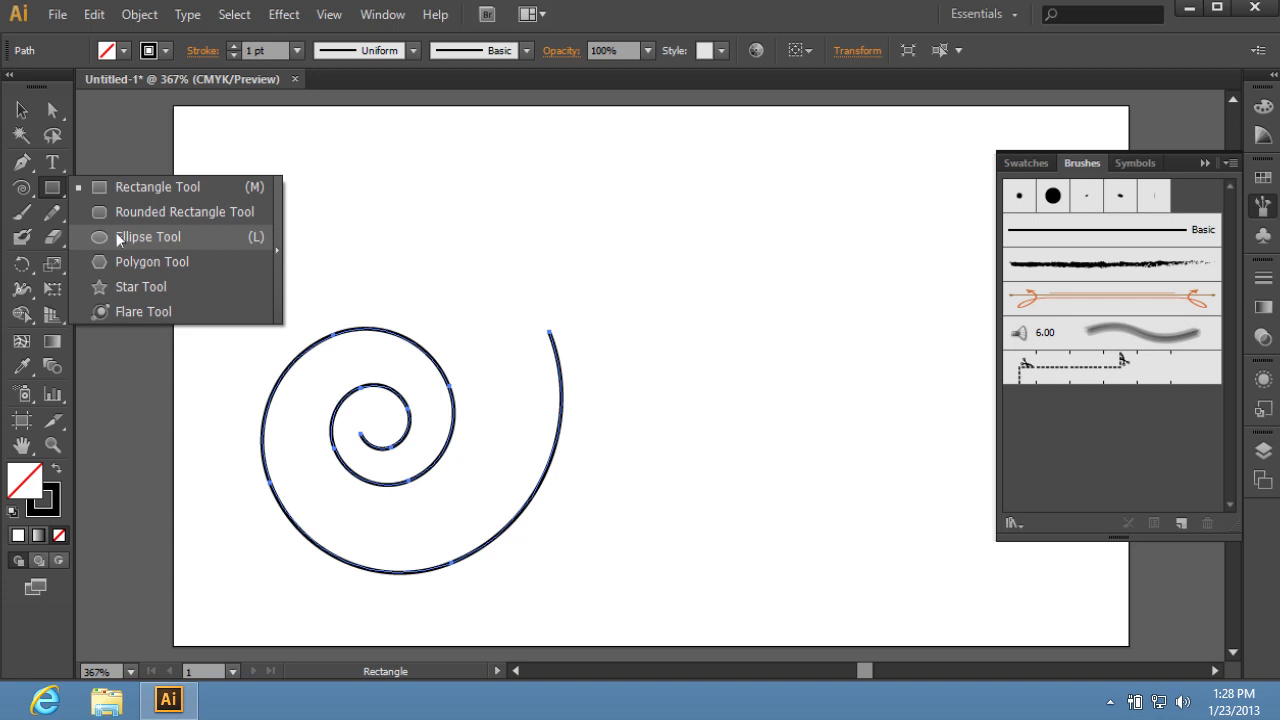
Draw a small circle right of the spiral with the Ellipse tool
click(148, 236)
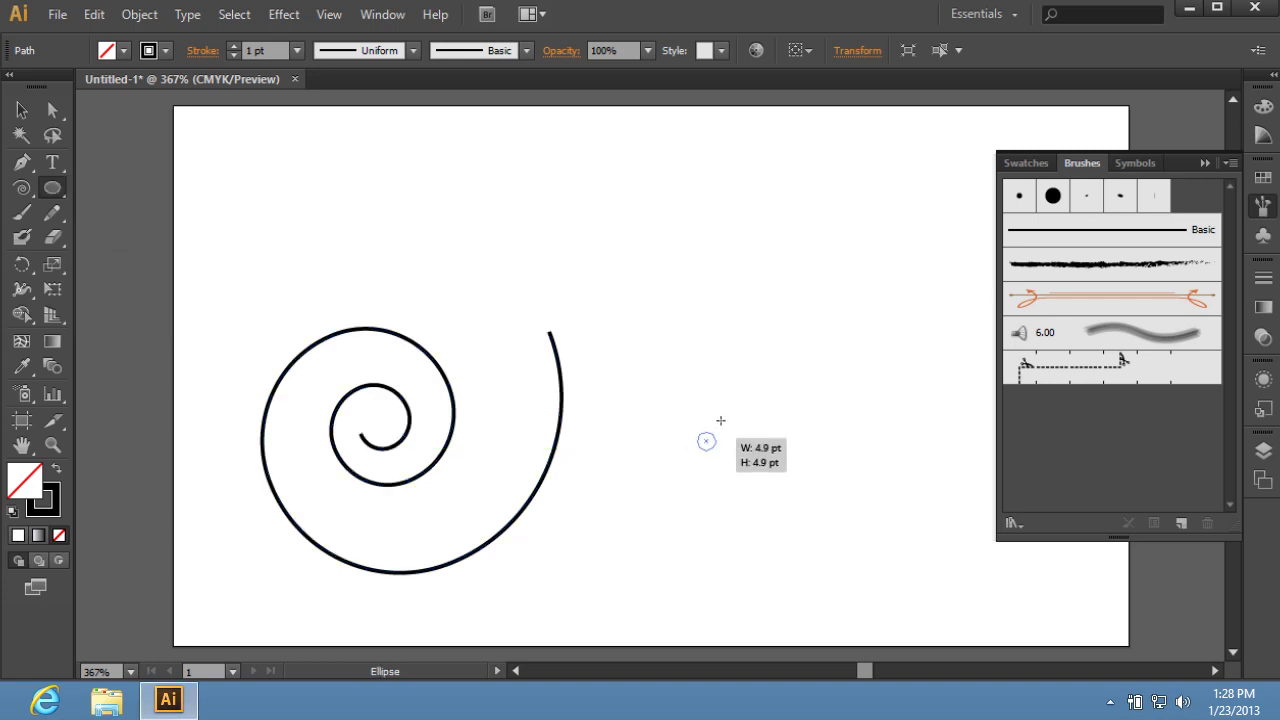
drag(706, 442, 728, 416)
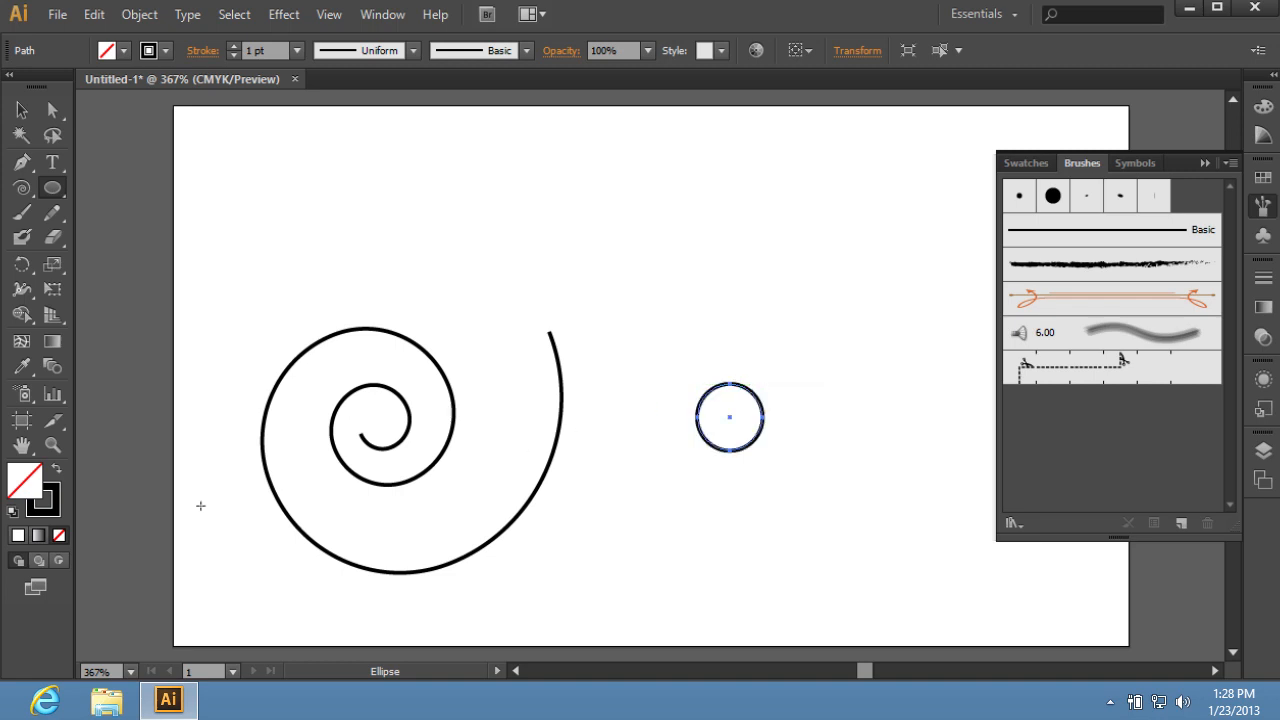
Fill the circle with purple #9051F4 and set its stroke to None
double_click(22, 482)
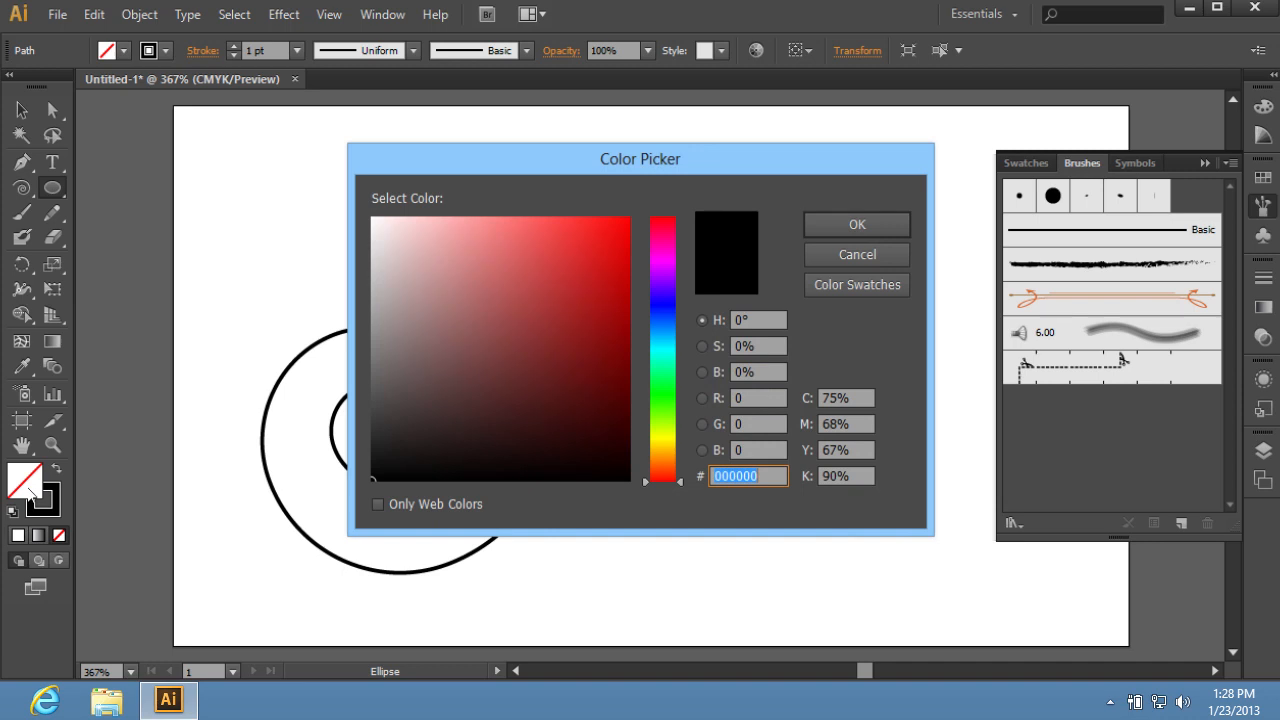
mouse_move(664, 290)
text(9D51F4)
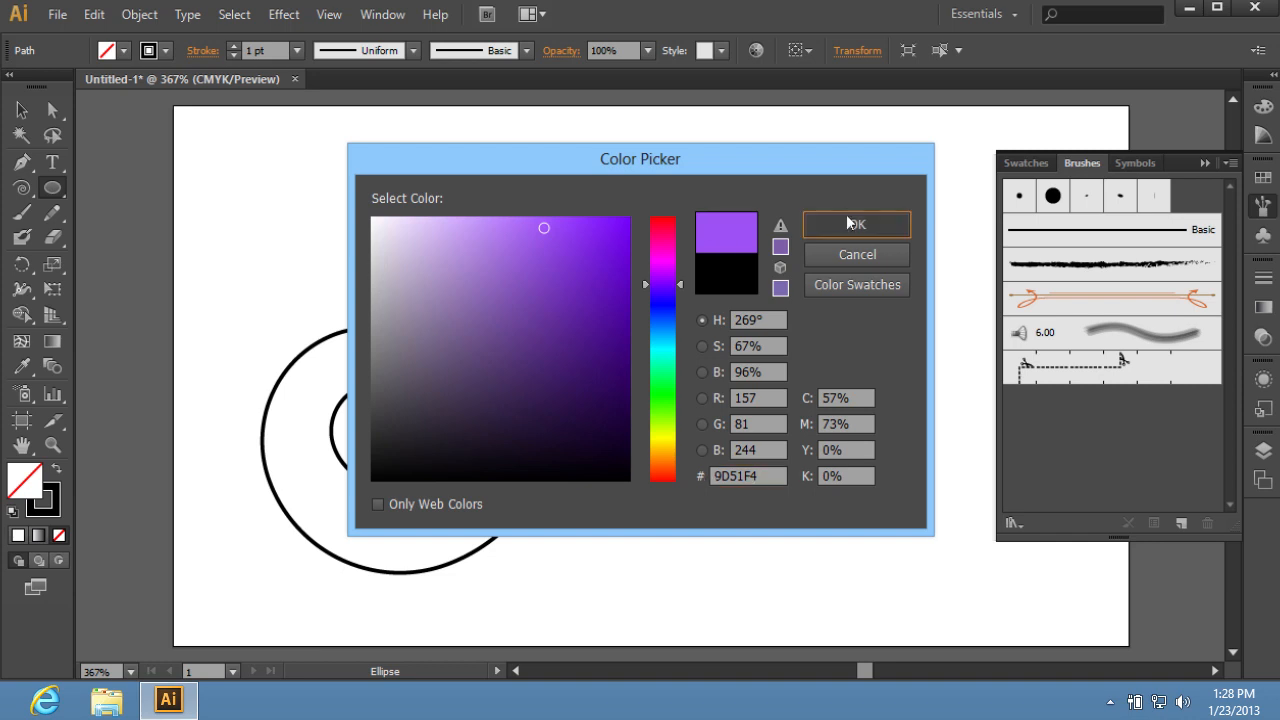
click(856, 224)
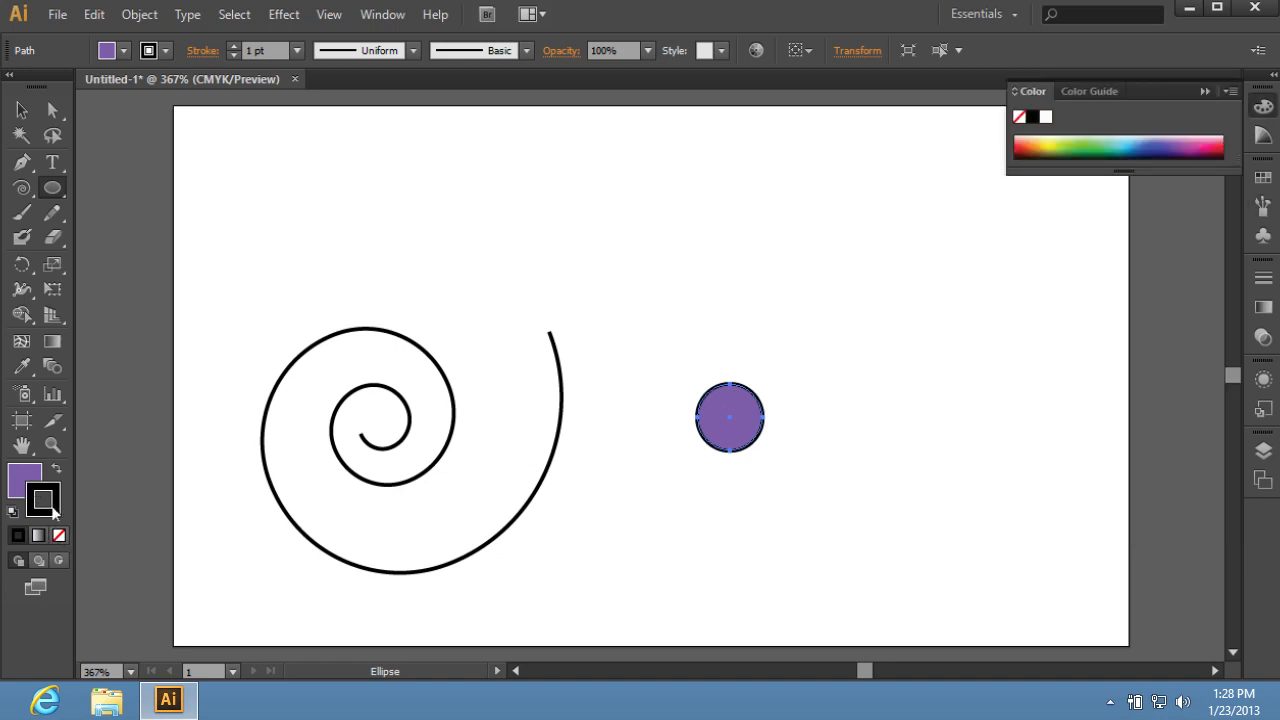
click(58, 536)
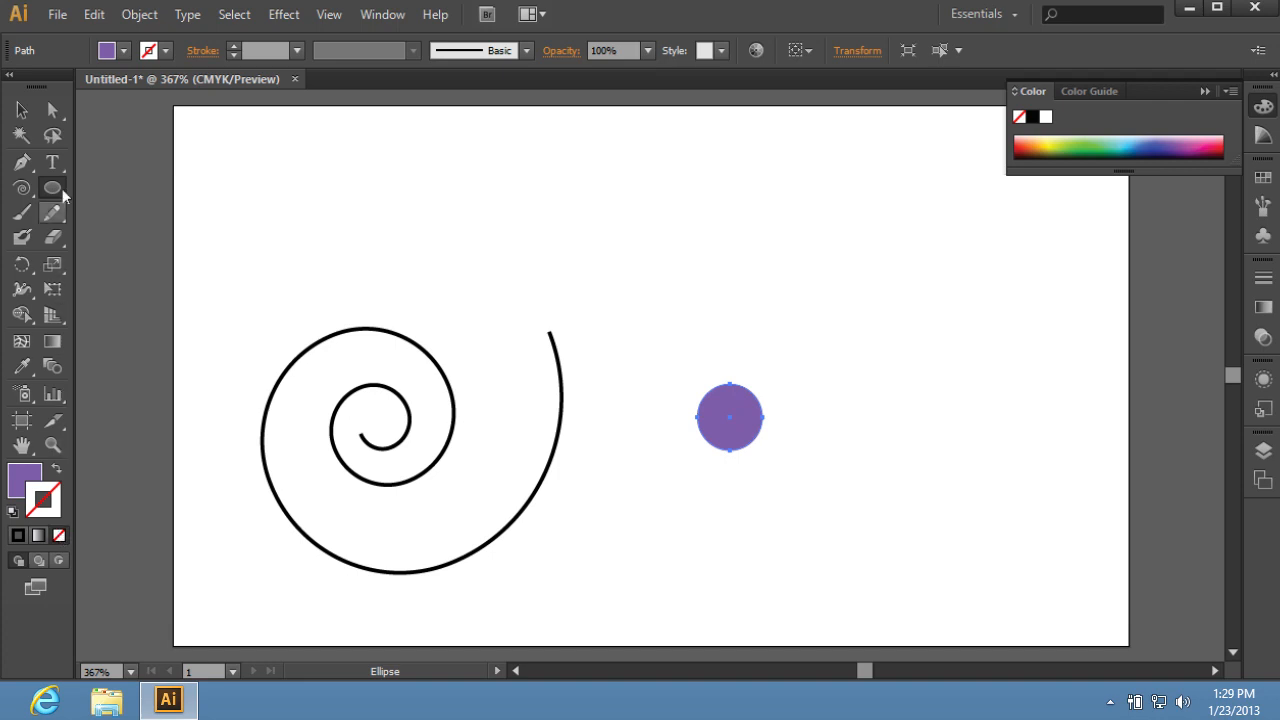
Pull the circle's top anchor upward to form a pointed teardrop
click(52, 110)
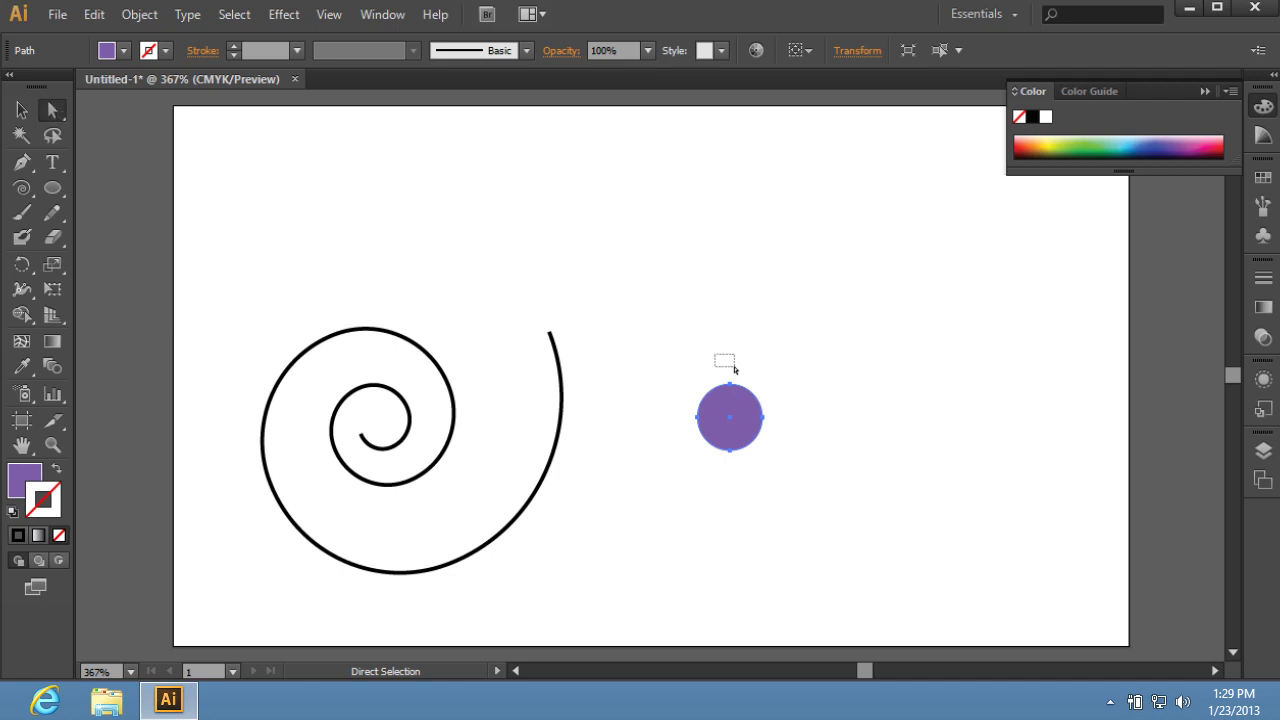
click(728, 388)
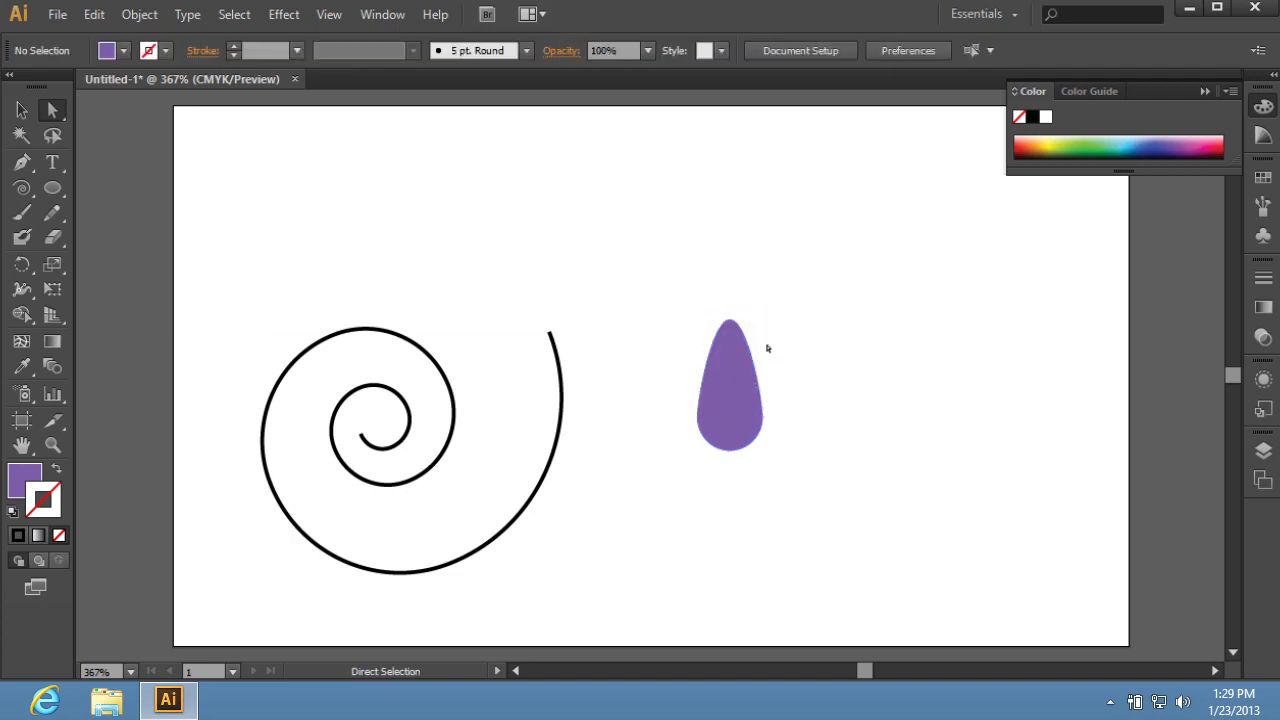
Add the purple teardrop to the Brushes panel as a new Art Brush
click(382, 14)
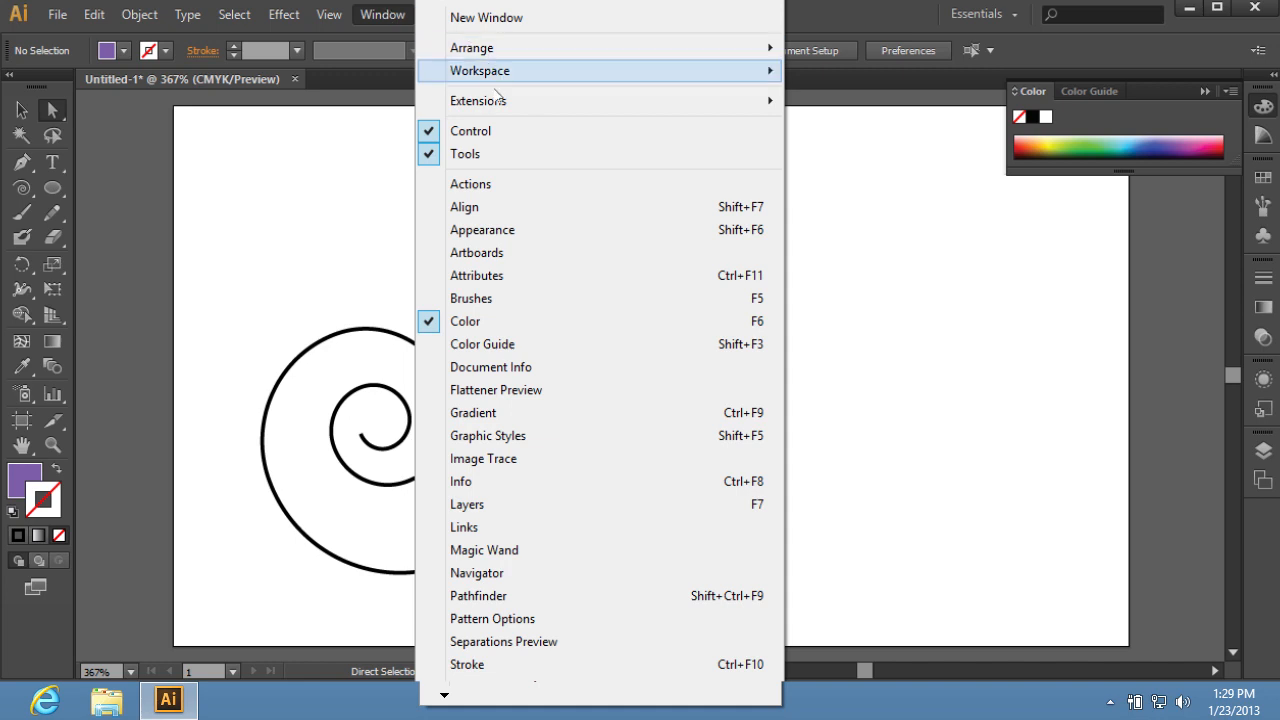
mouse_move(496, 298)
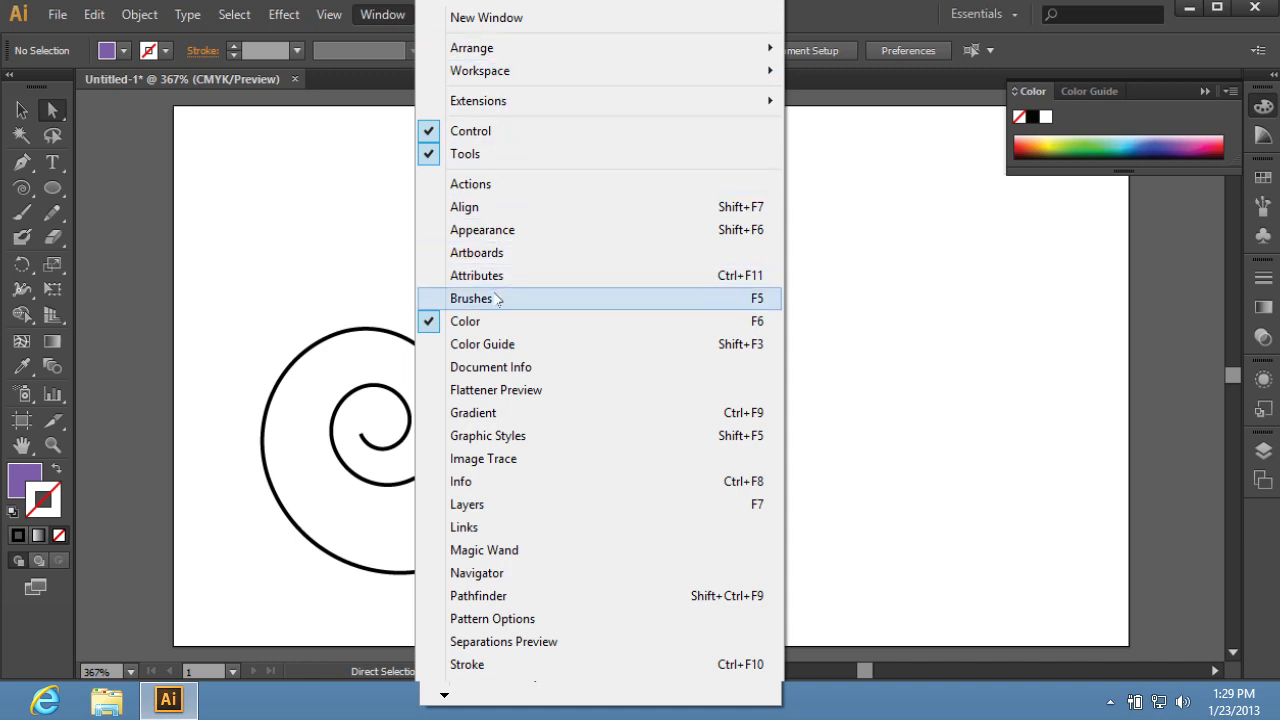
click(472, 298)
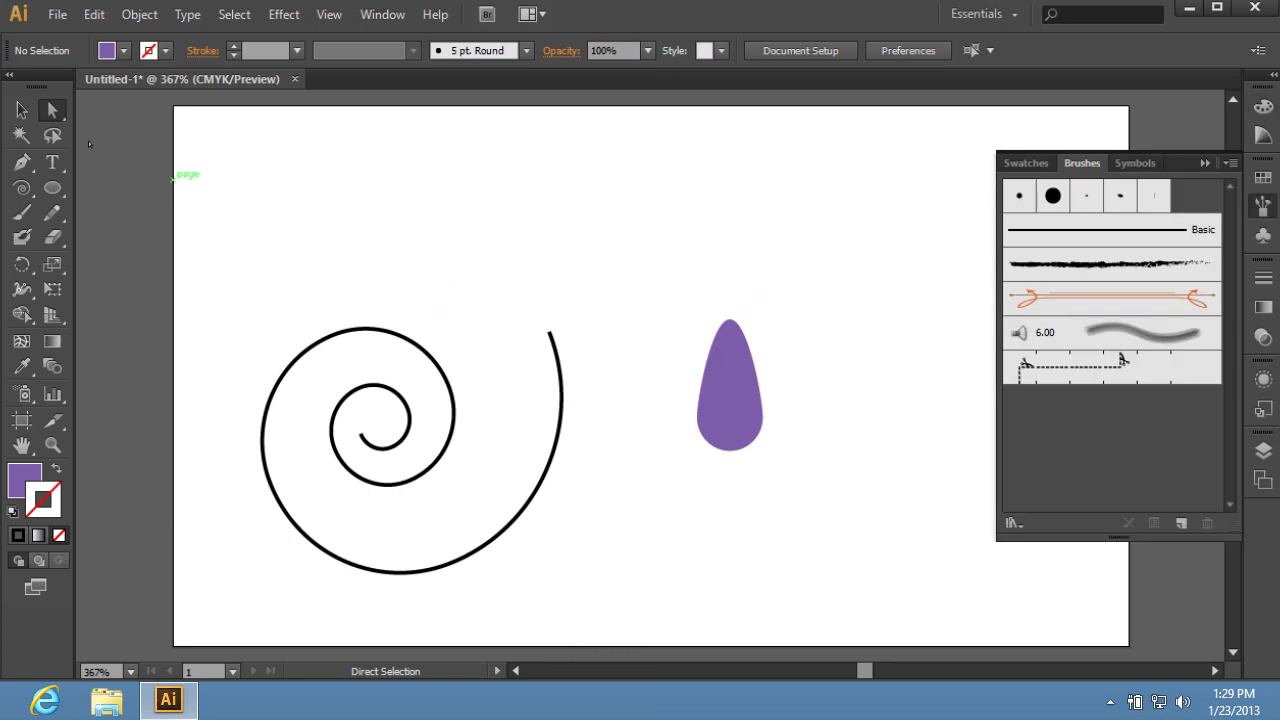
click(728, 386)
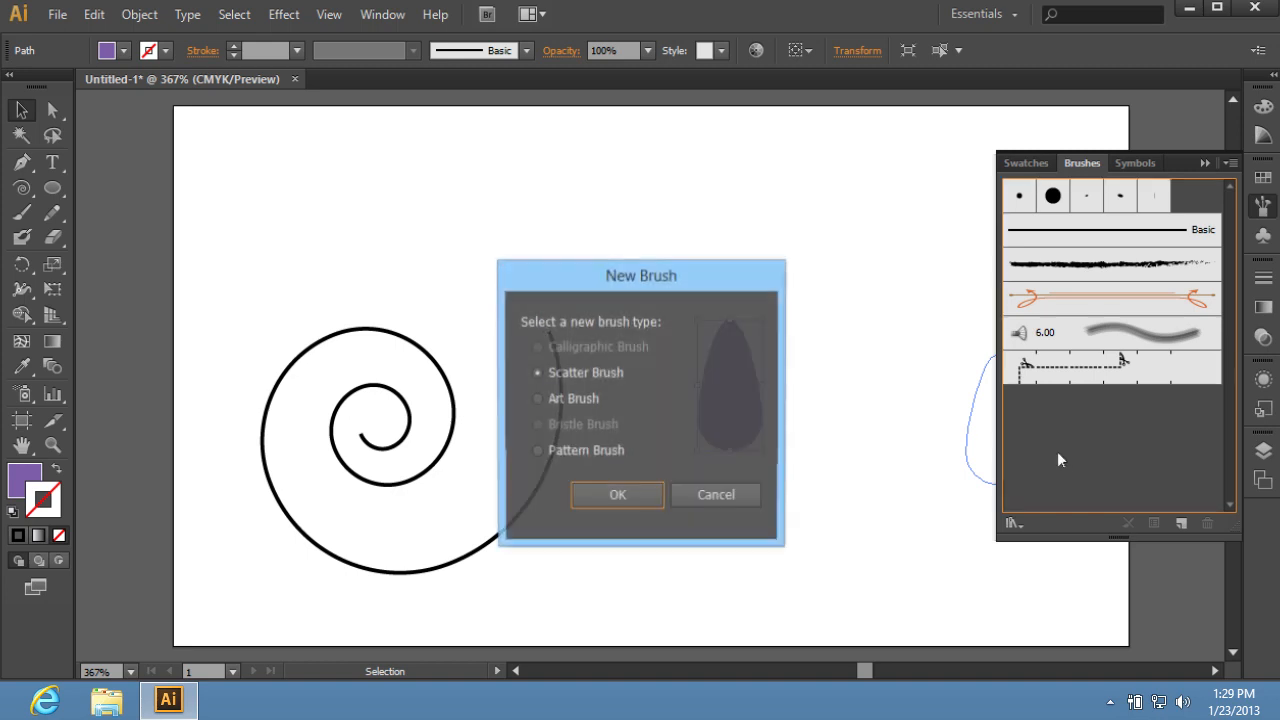
click(538, 398)
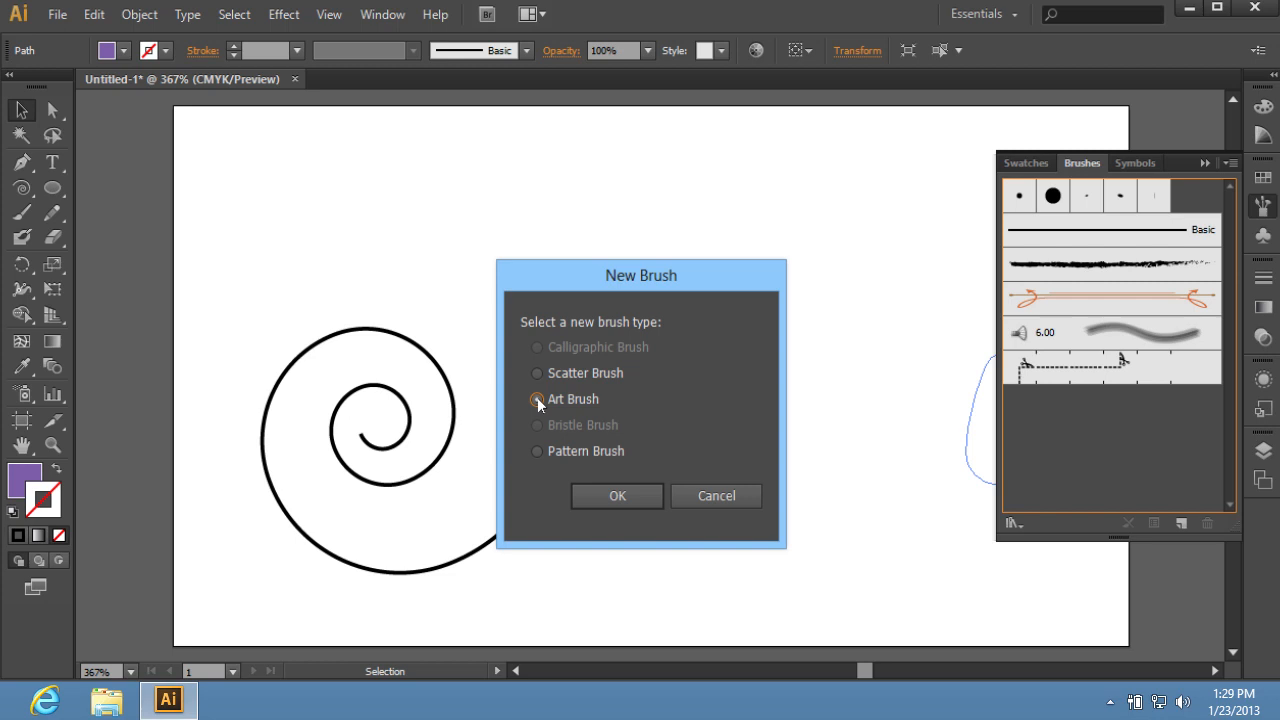
click(616, 496)
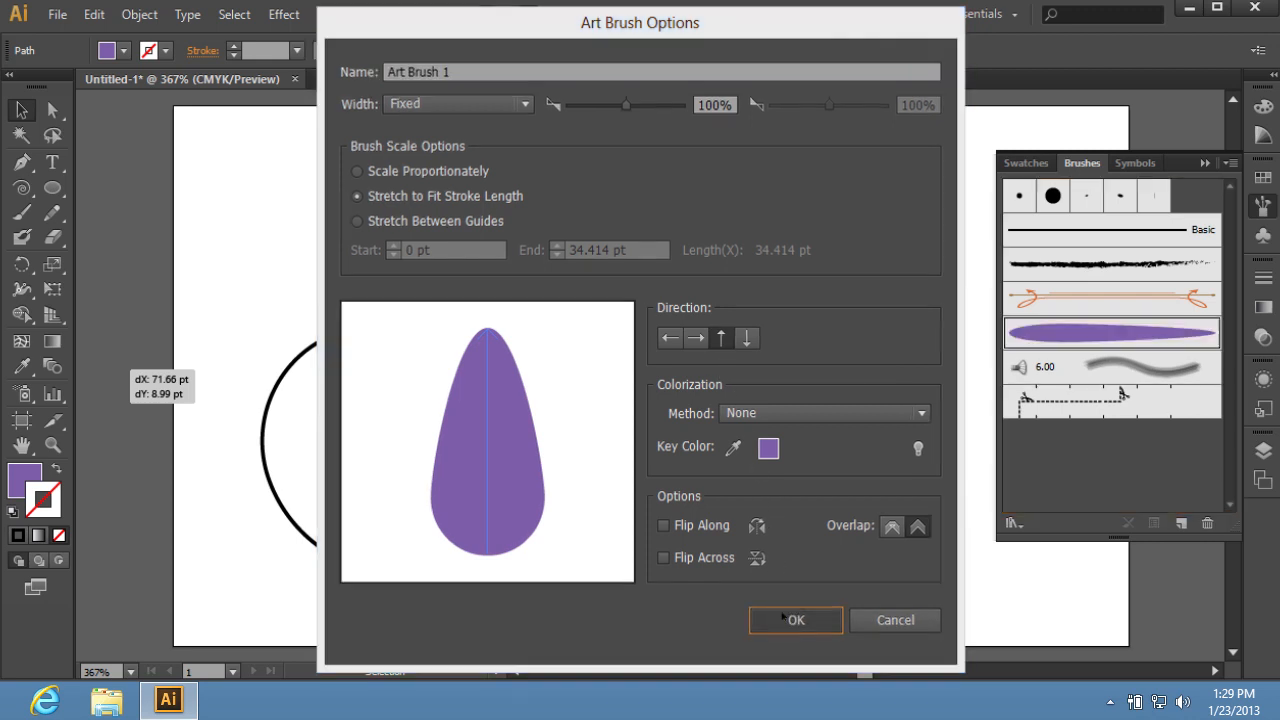
Stroke the spiral with the teardrop art brush at 0.5 pt weight
click(796, 620)
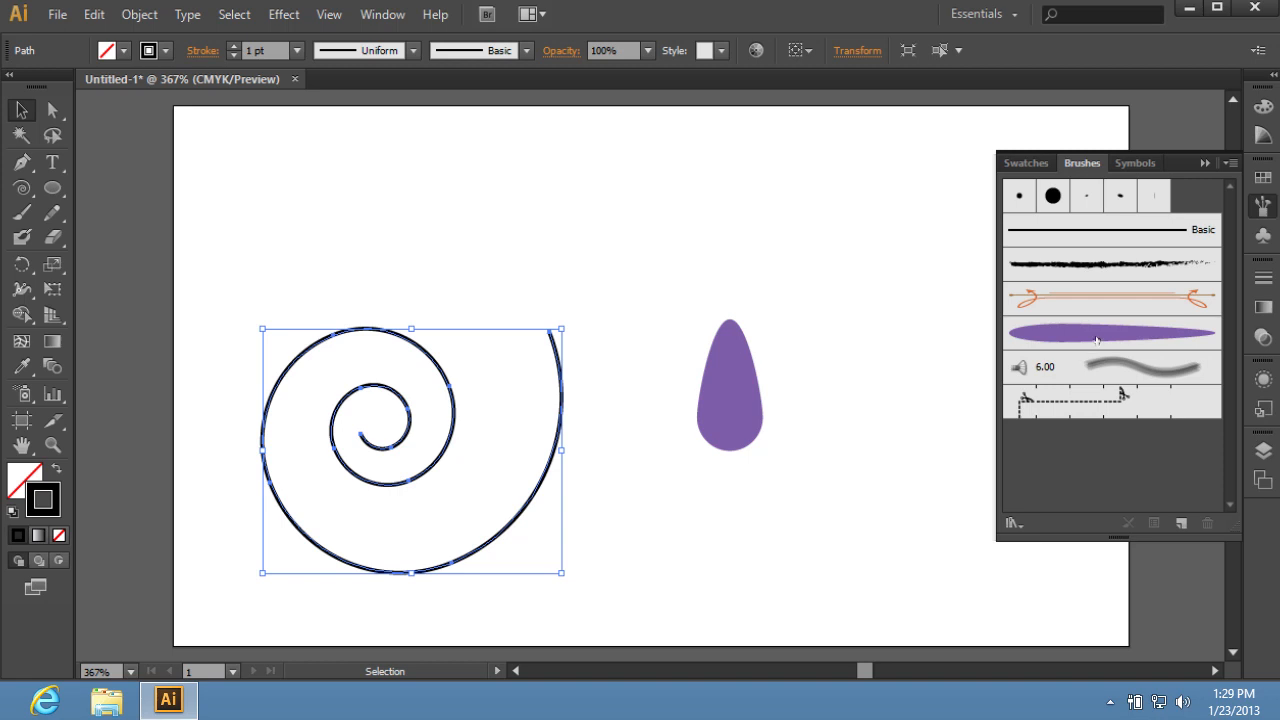
click(1110, 332)
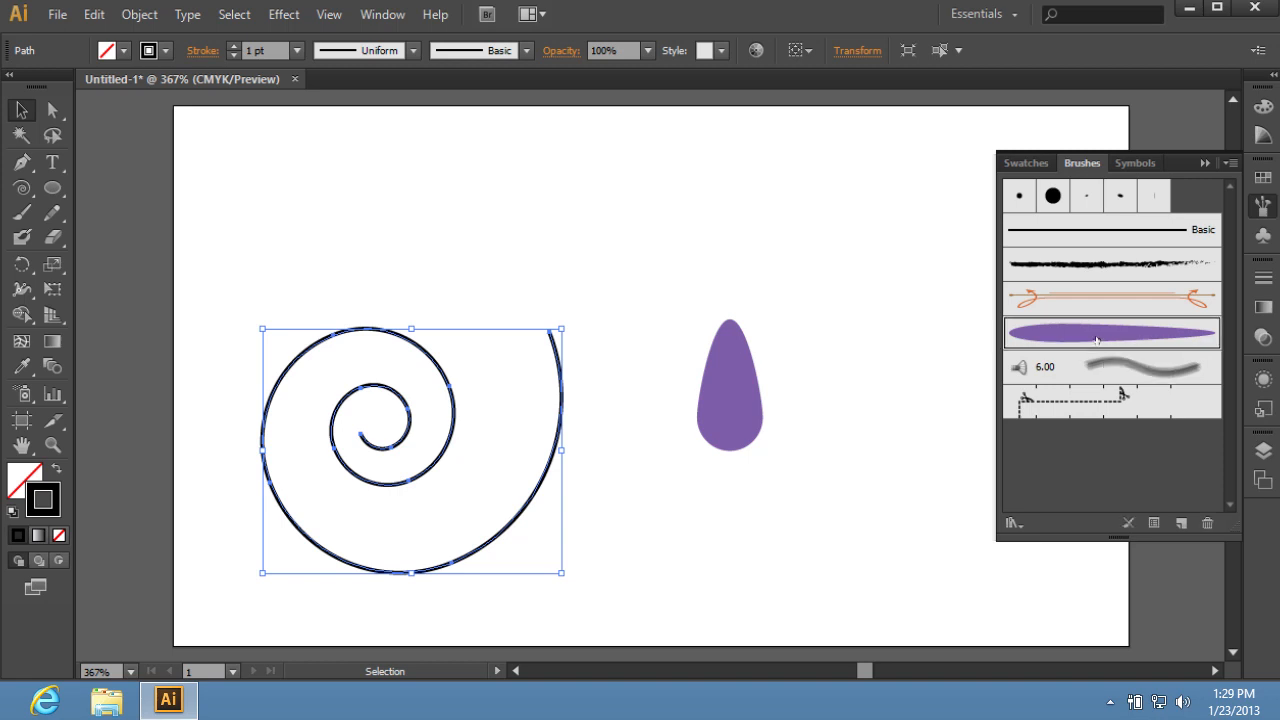
click(1110, 332)
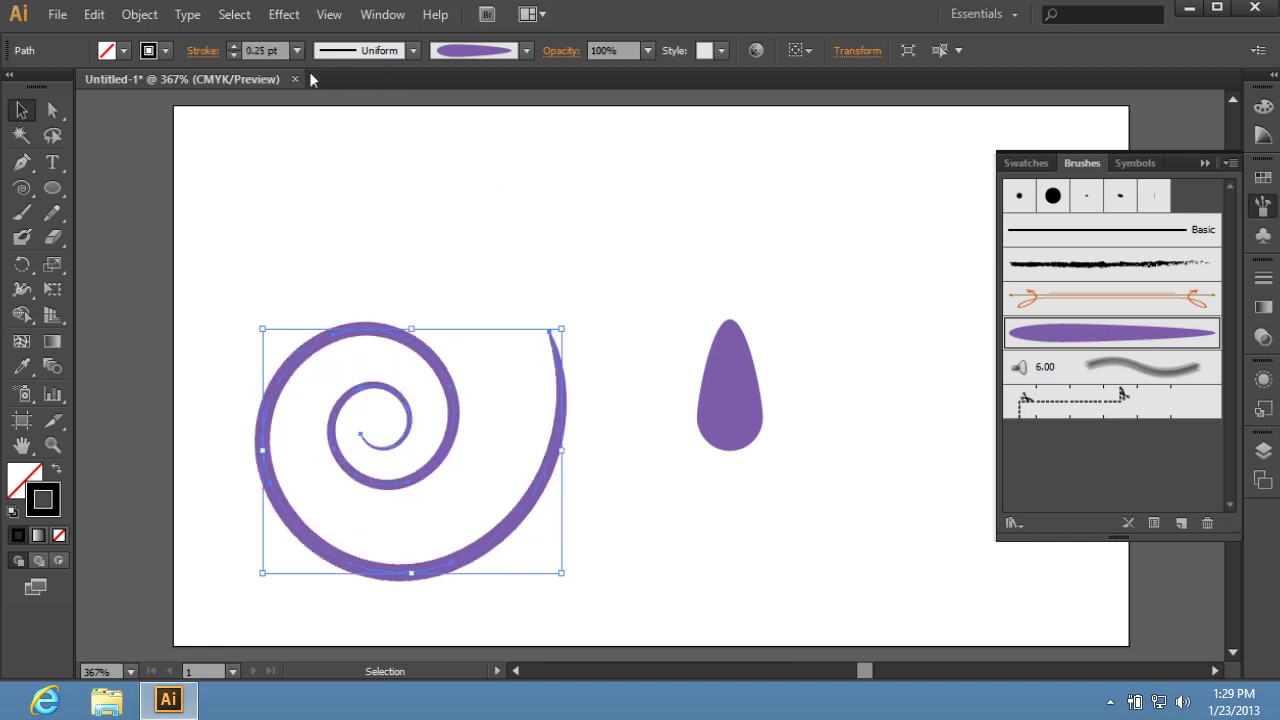
click(296, 50)
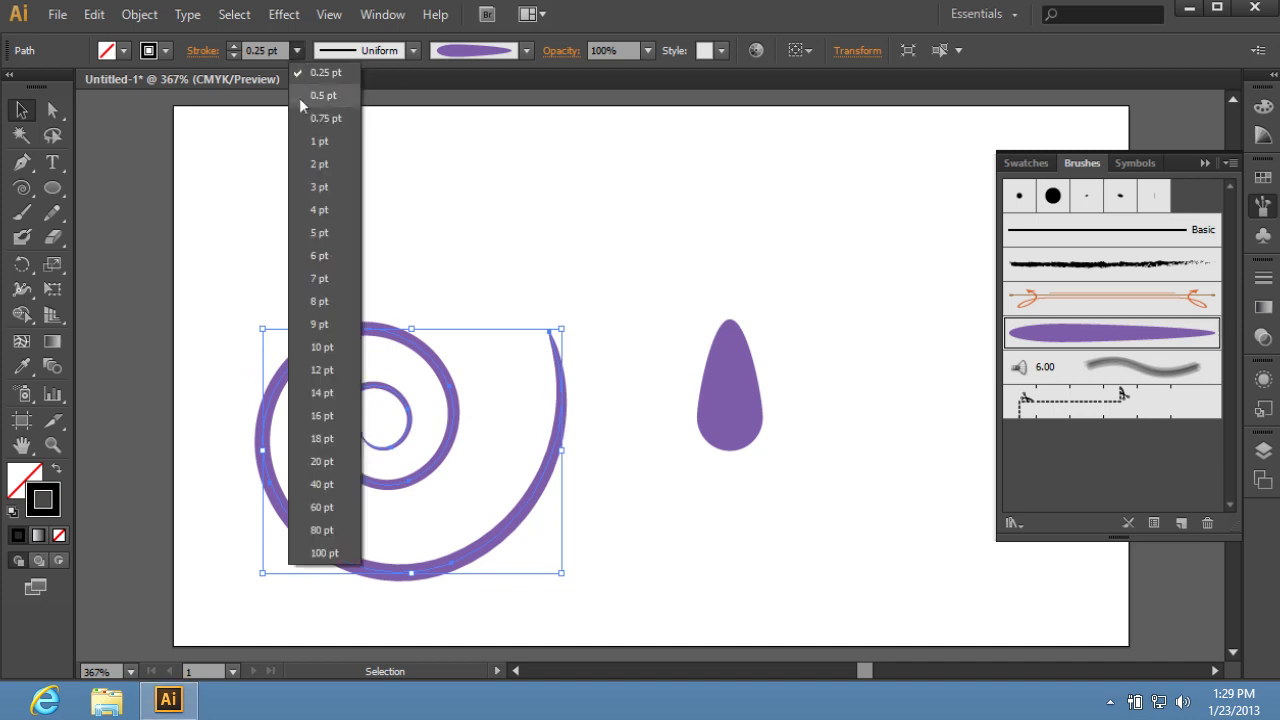
click(324, 96)
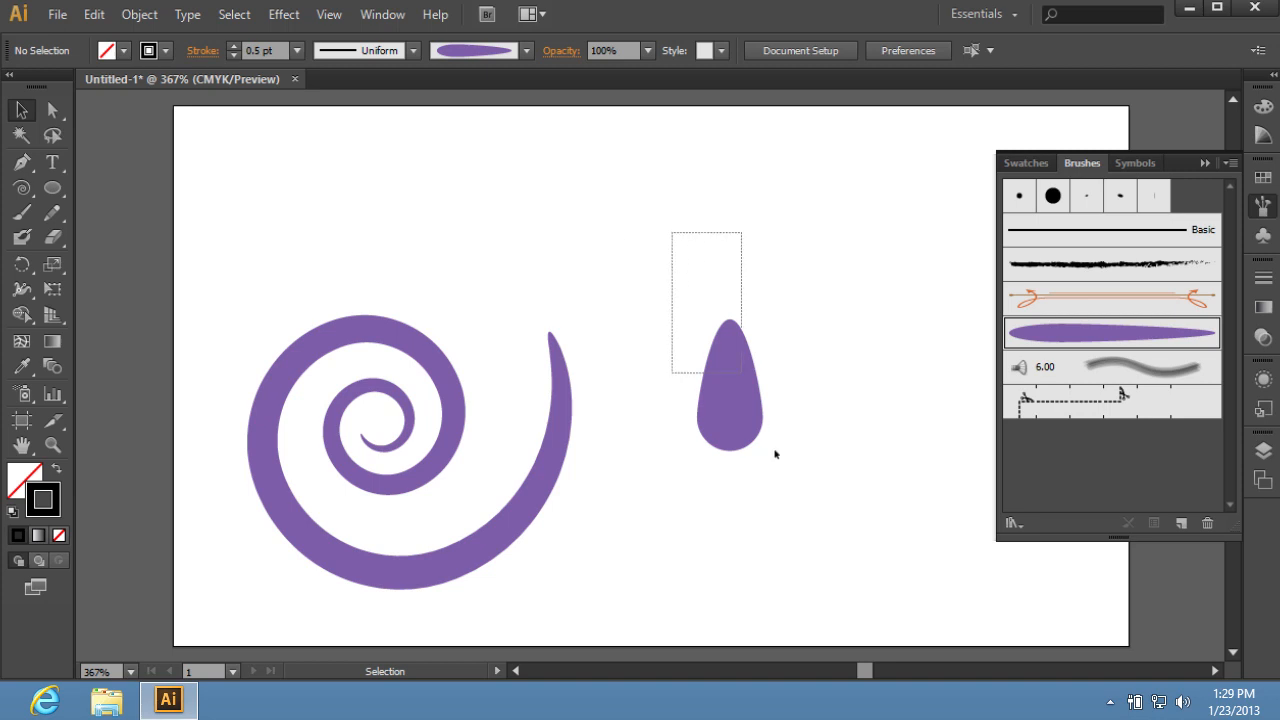
Remove the standalone teardrop and drag the purple swirl rightward
click(730, 384)
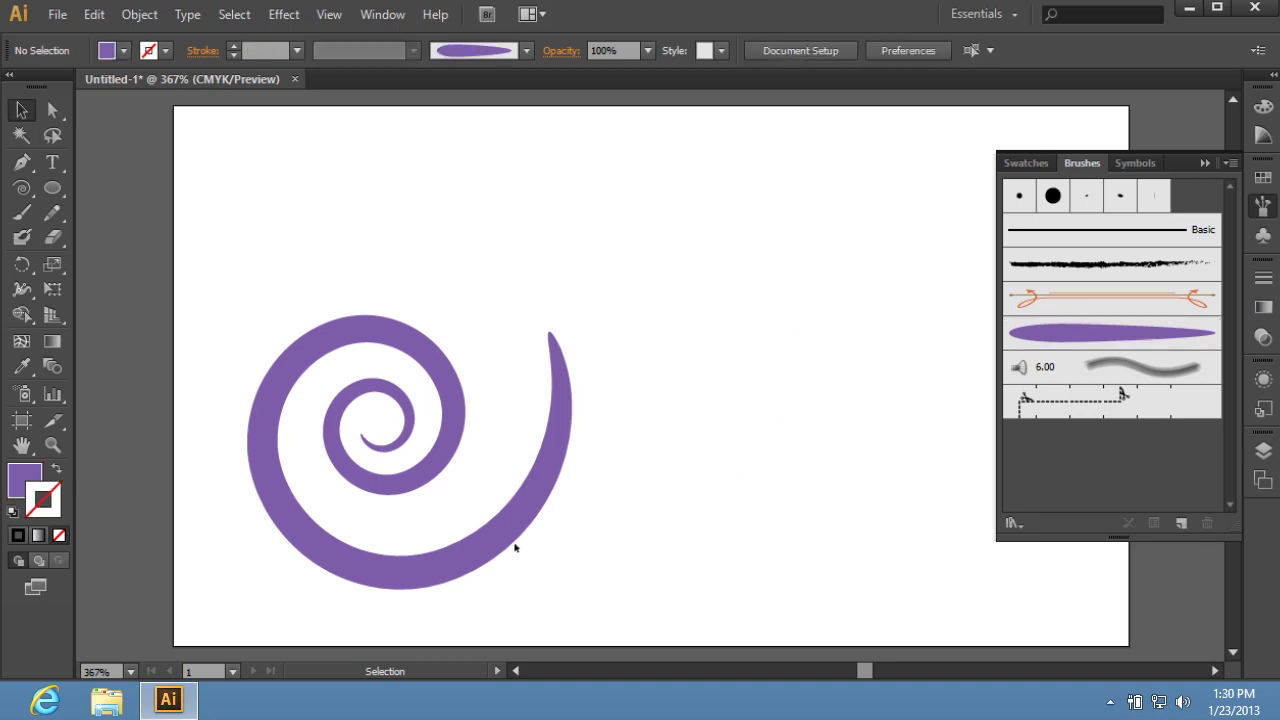
drag(516, 548, 738, 456)
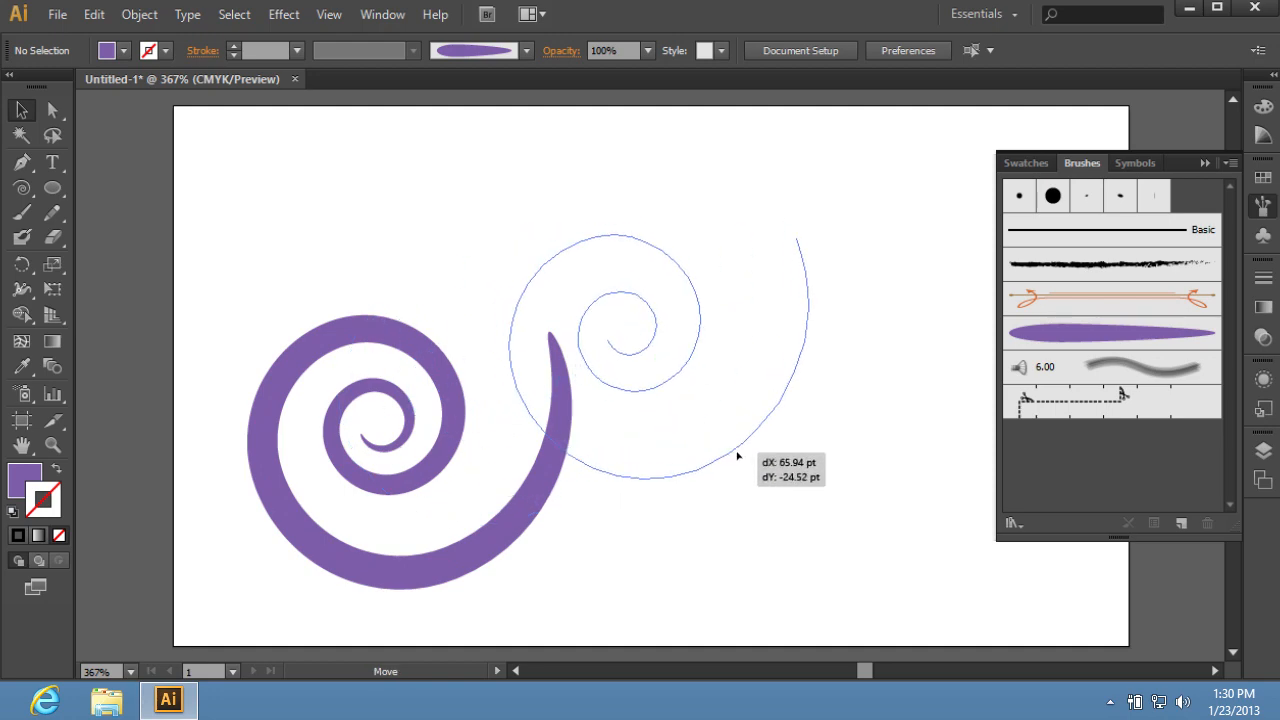